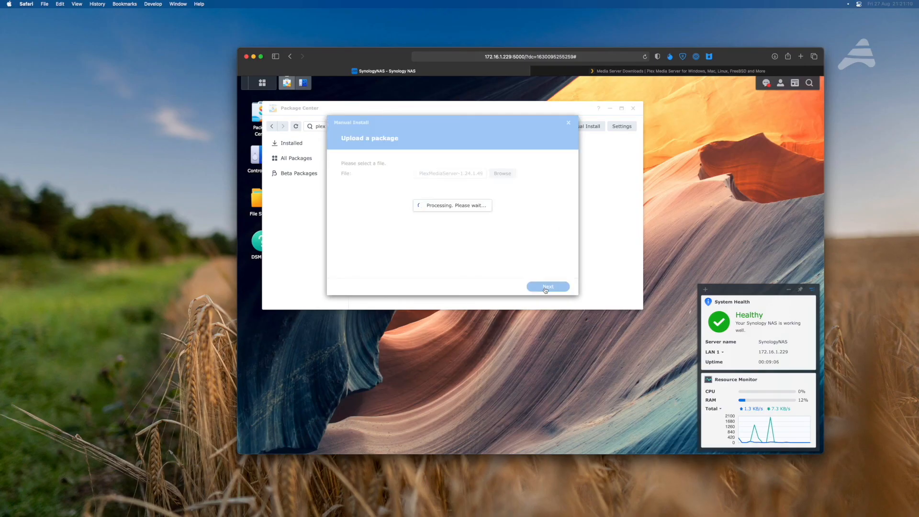
Continue past the uploaded Plex package and agree to the third-party developer warning
left_click(546, 287)
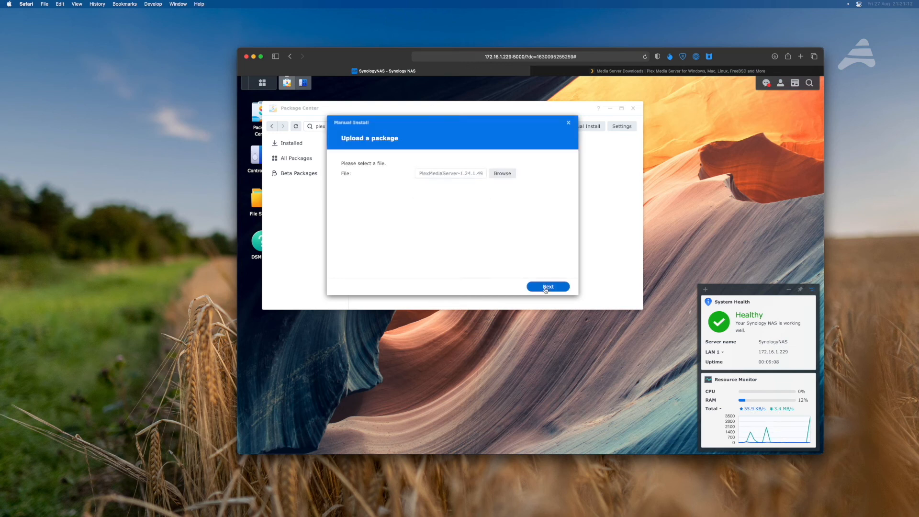
left_click(547, 287)
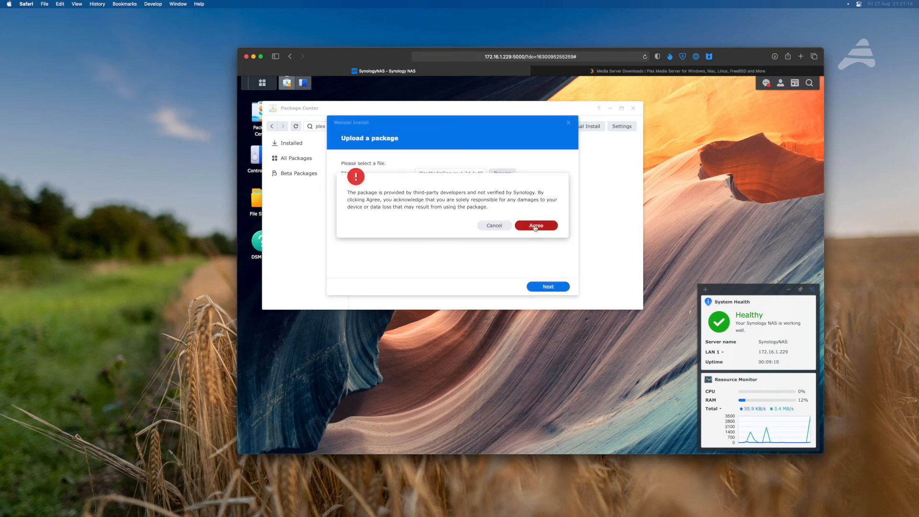
left_click(535, 226)
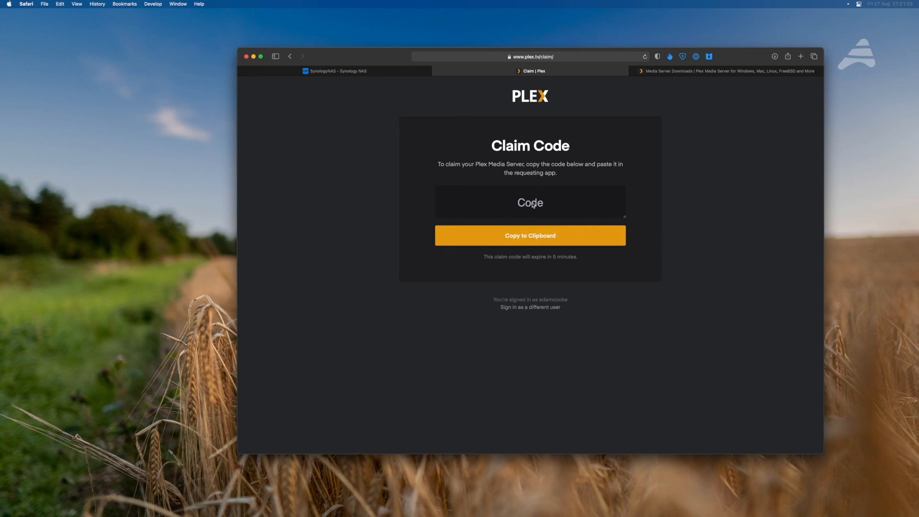
mouse_move(533, 204)
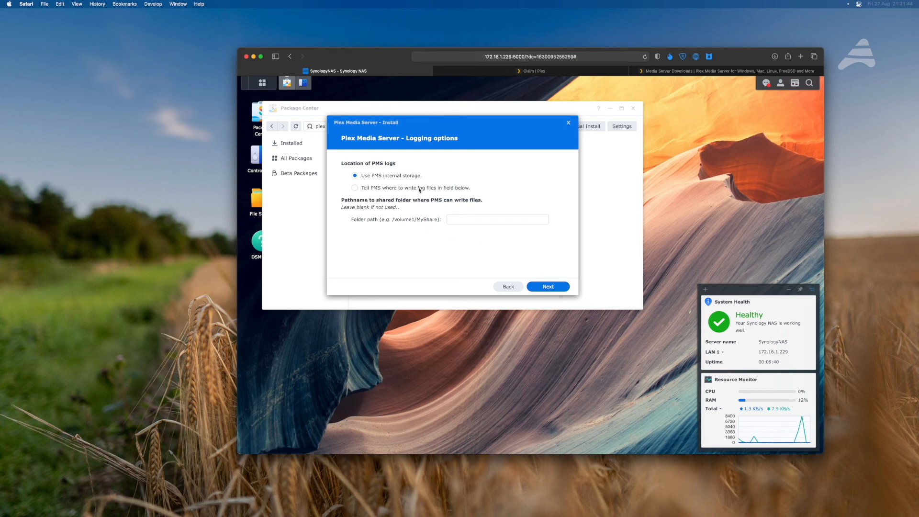
Keep 'Use PMS internal storage' for logs, confirm the settings and install Plex Media Server
left_click(547, 286)
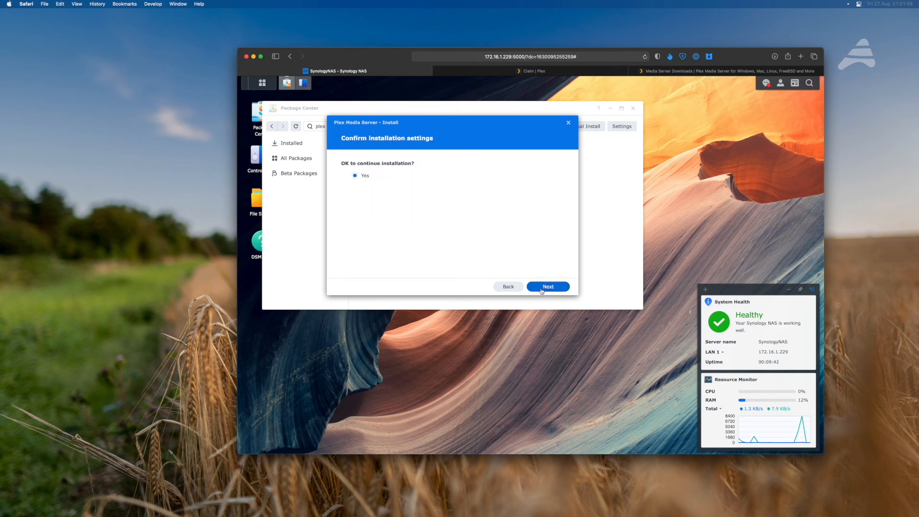
left_click(546, 287)
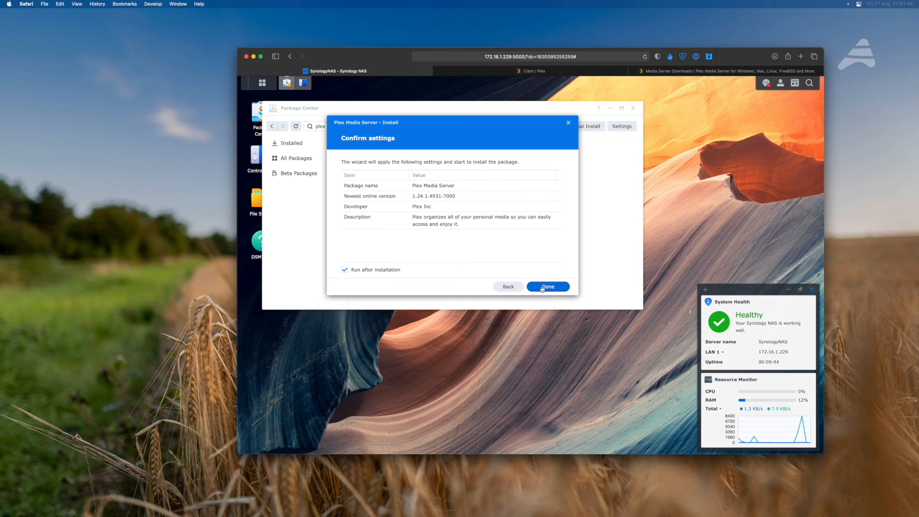
left_click(547, 286)
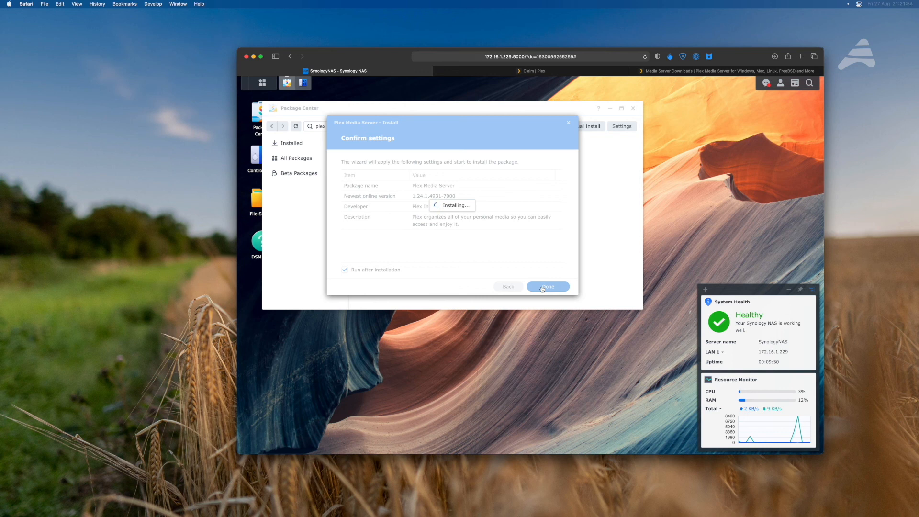
left_click(547, 287)
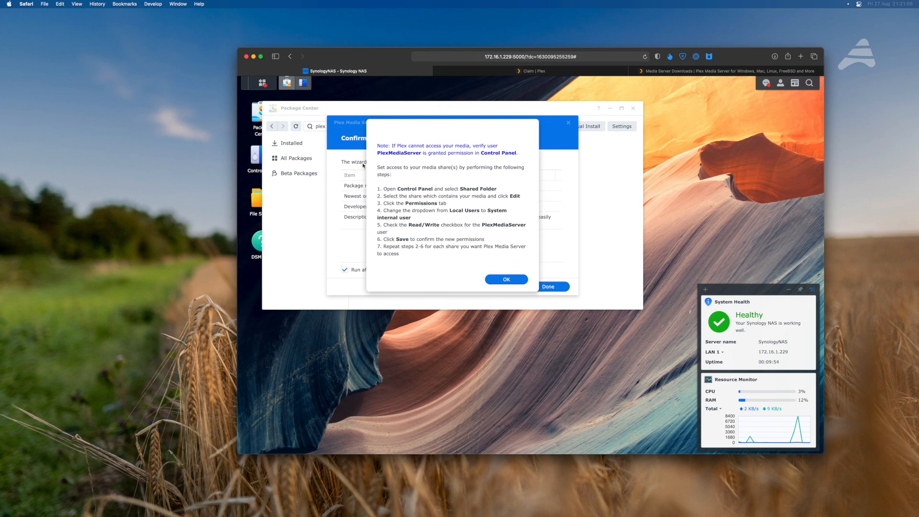
mouse_move(382, 158)
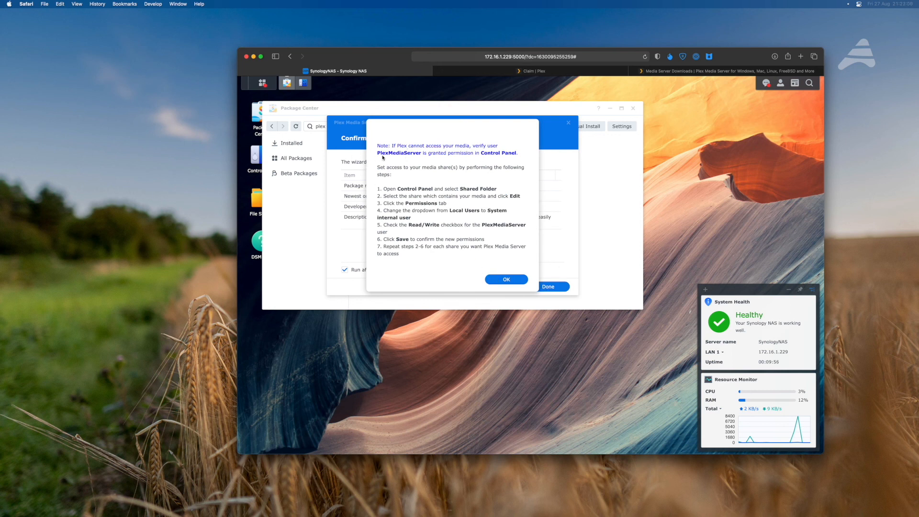
mouse_move(454, 168)
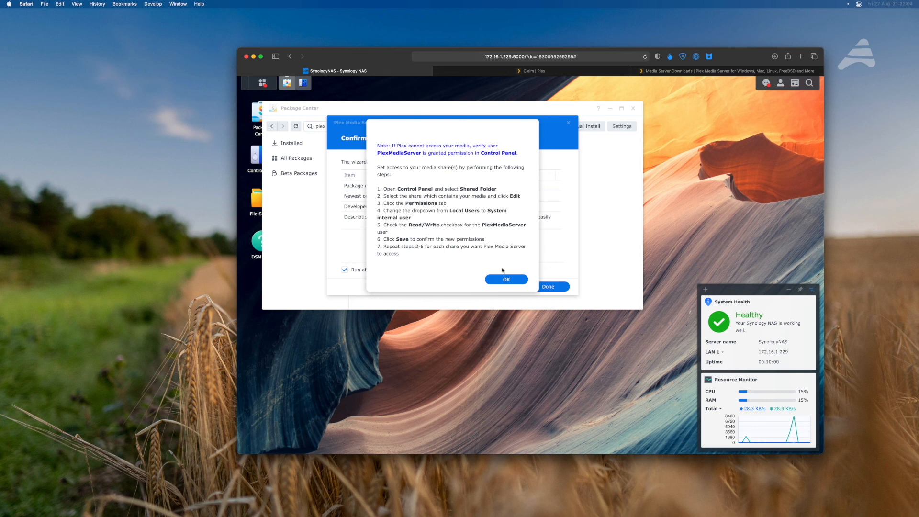
Dismiss the PlexMediaServer media-share permissions note with OK
left_click(505, 279)
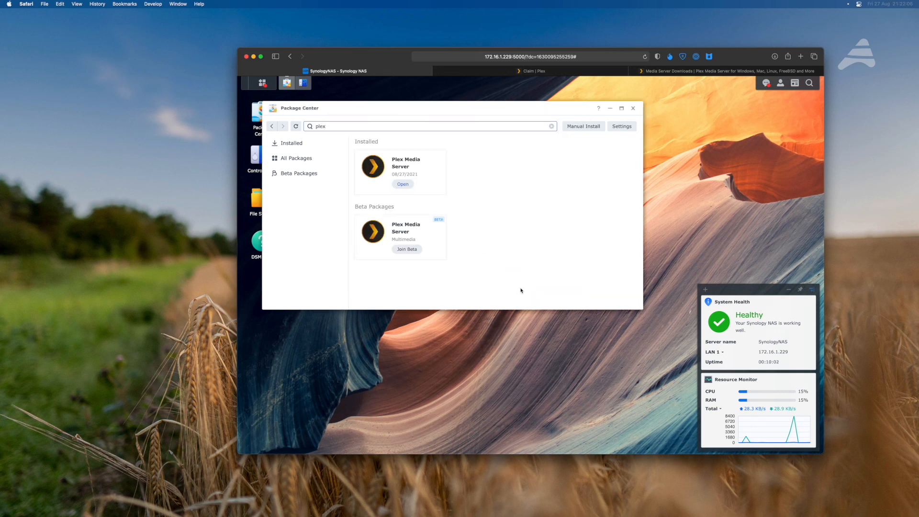